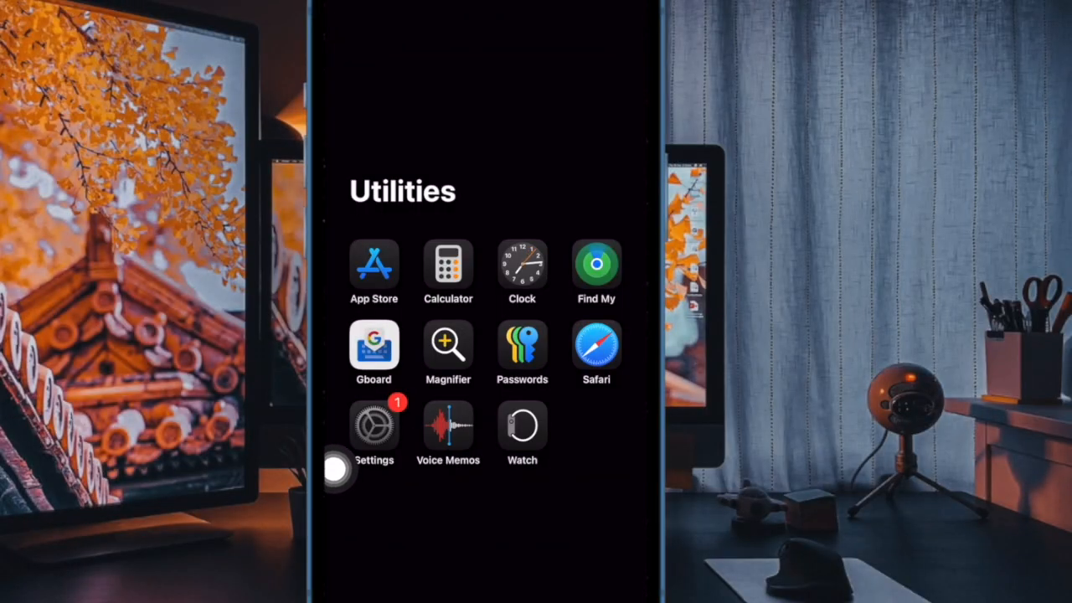
Reach General > AirPlay & Continuity and toggle Transfer to HomePod on, then back off
click(374, 425)
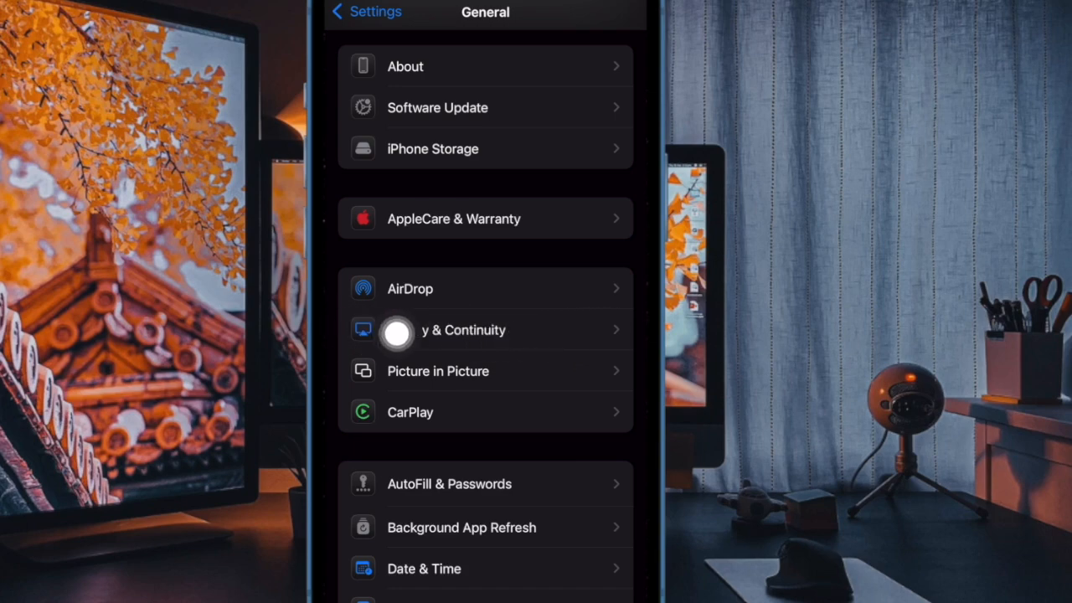
click(464, 329)
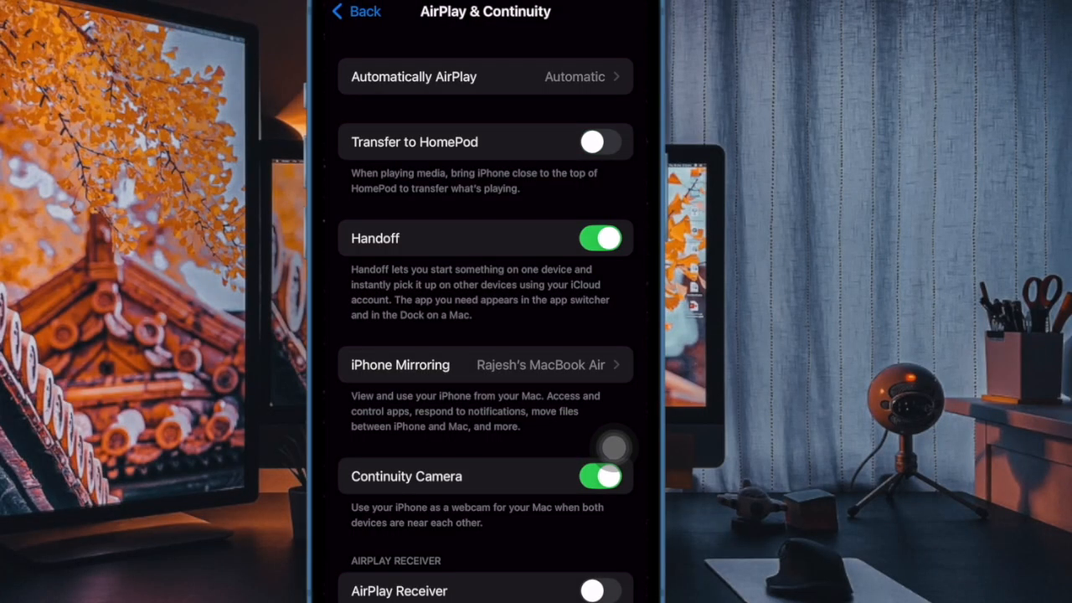
click(600, 141)
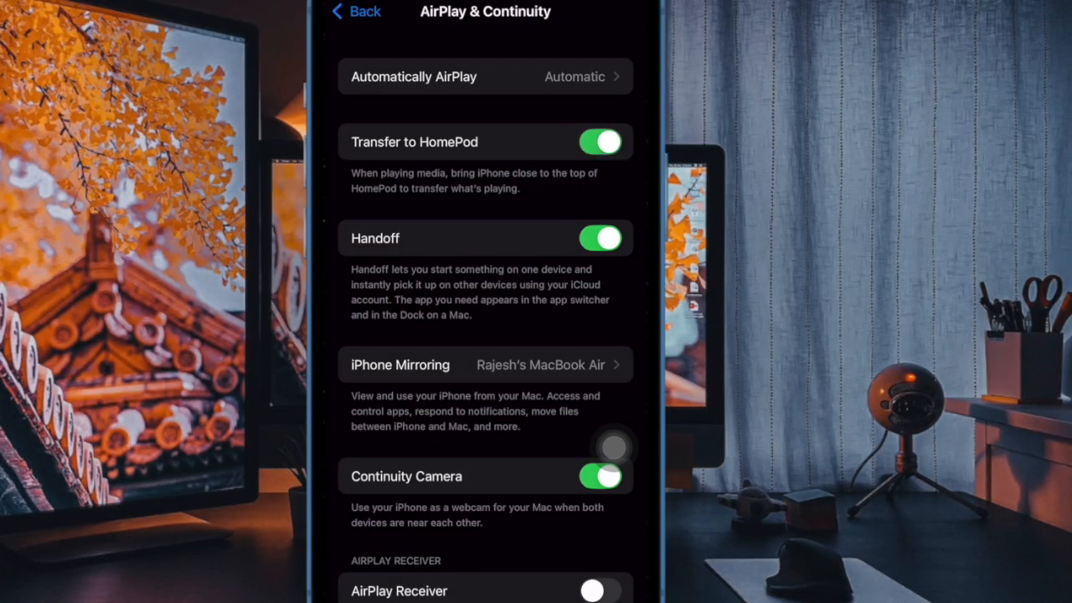
click(600, 140)
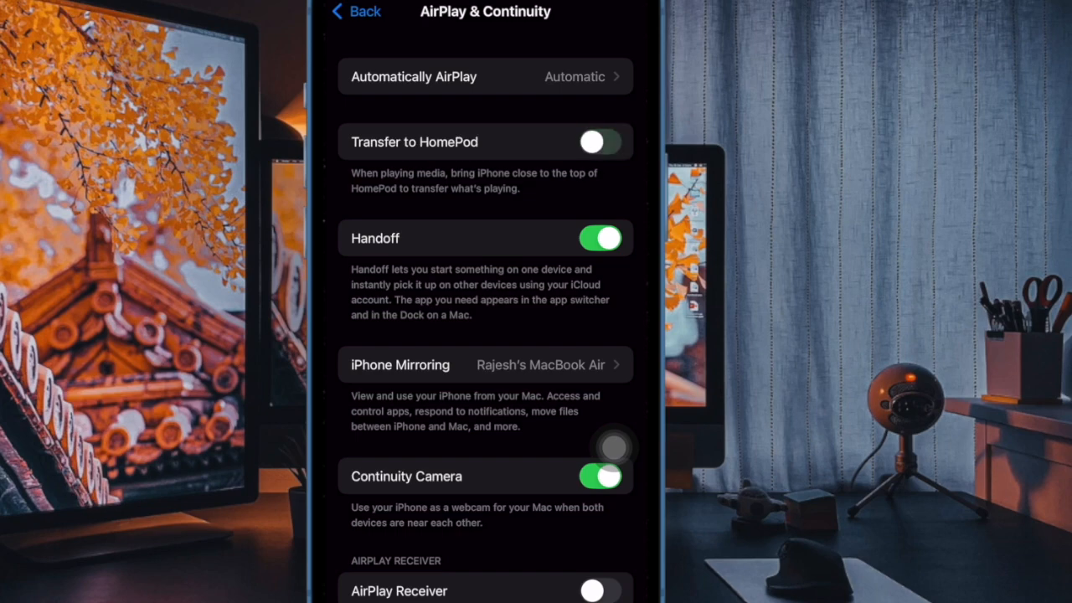